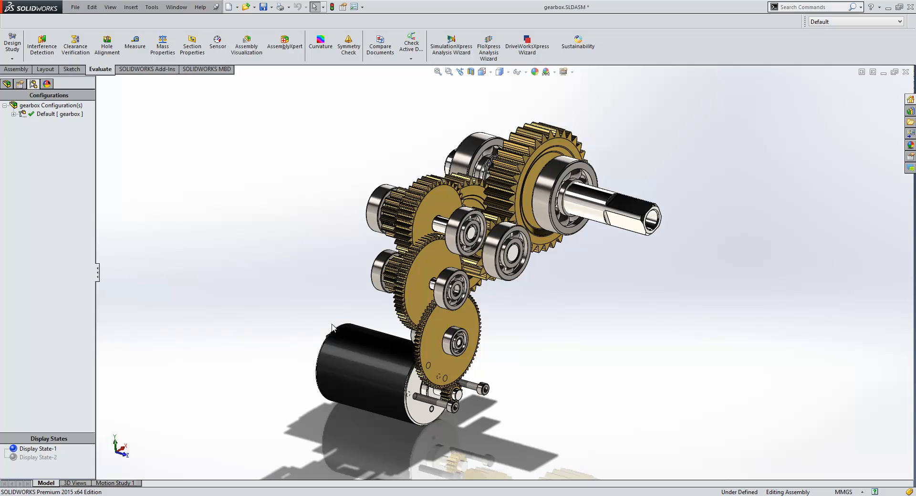
mouse_move(328, 320)
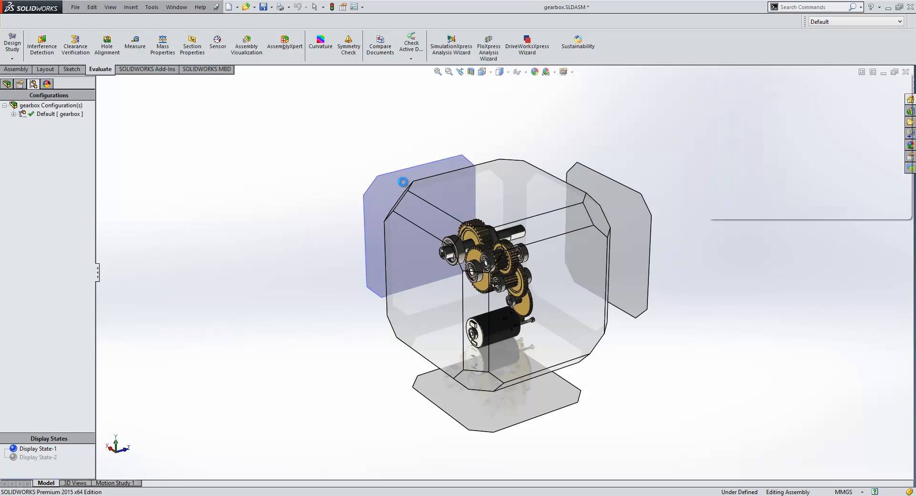
Step: Switch to the FeatureManager design tree to list the gearbox components
left_click(402, 181)
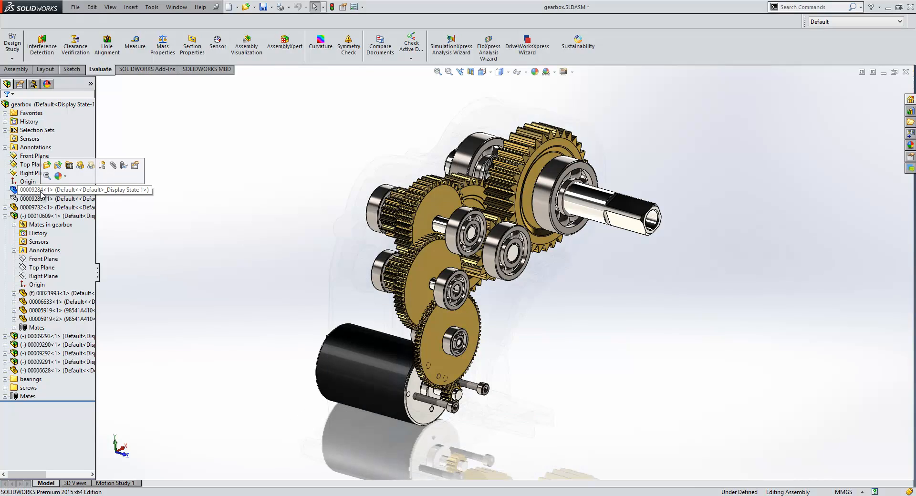
Step: Select the hidden housing component in the tree and use Show Components
left_click(47, 190)
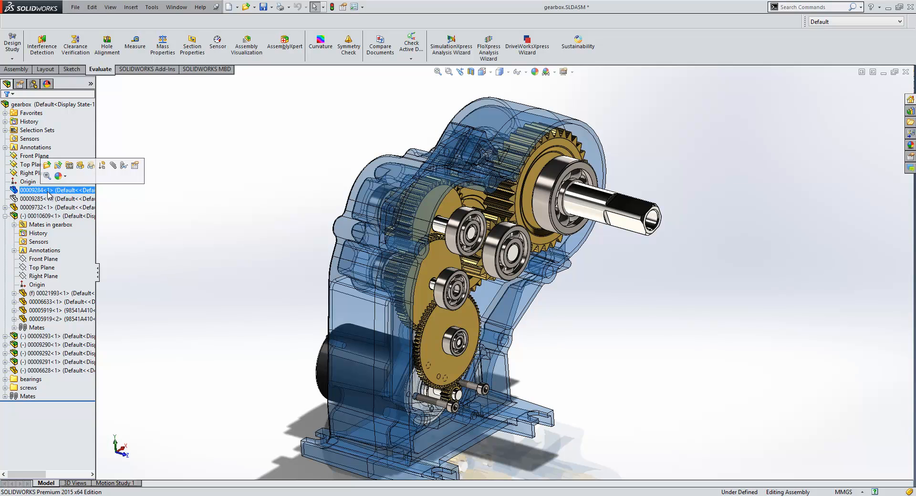
left_click(56, 198)
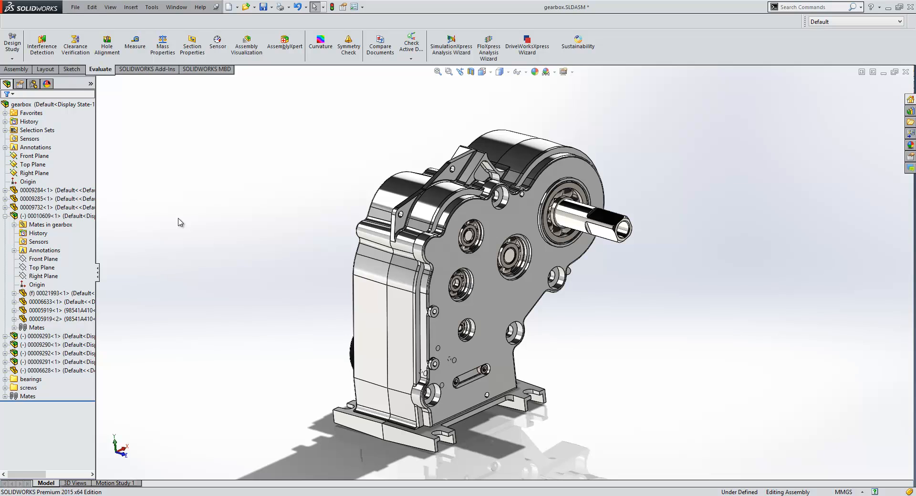
mouse_move(160, 223)
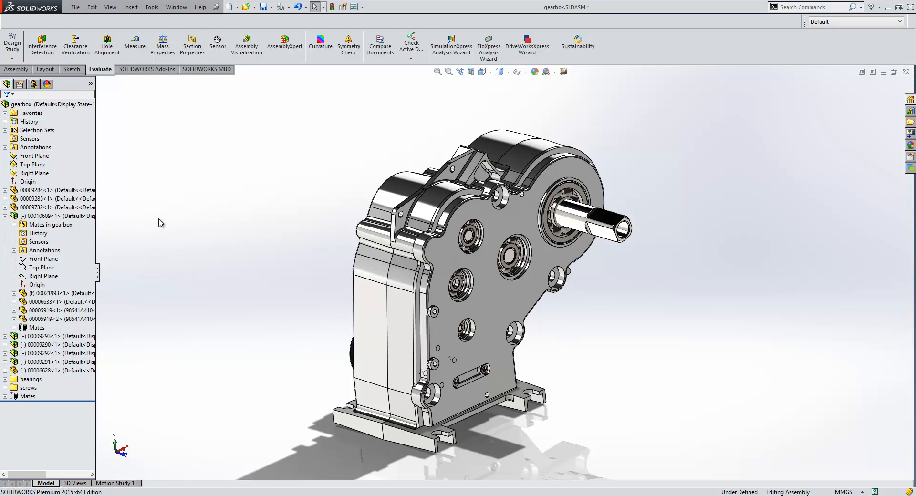
mouse_move(182, 228)
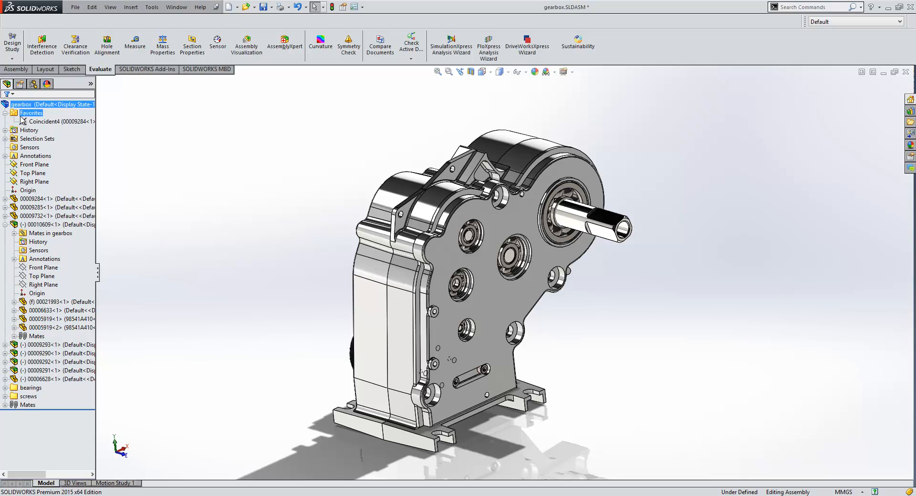
Step: Isolate the casting through the Coincident4 favorite mate's right-click Isolate command
left_click(55, 121)
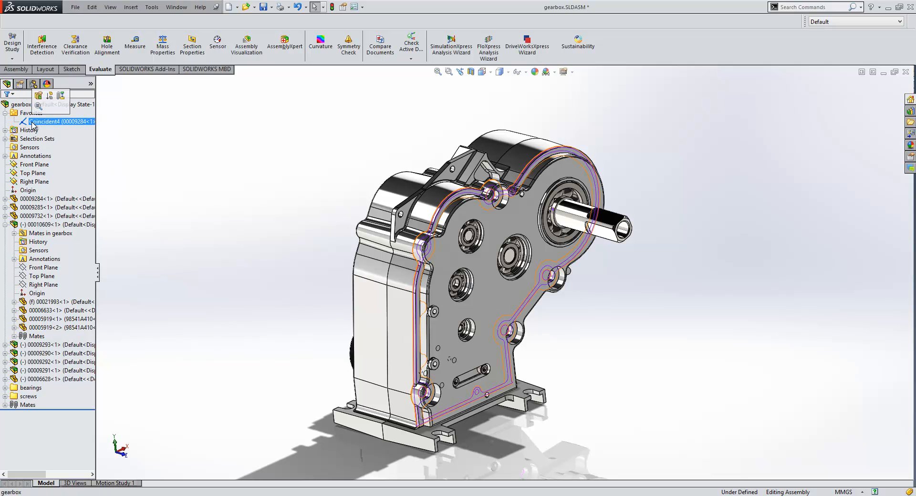
right_click(58, 121)
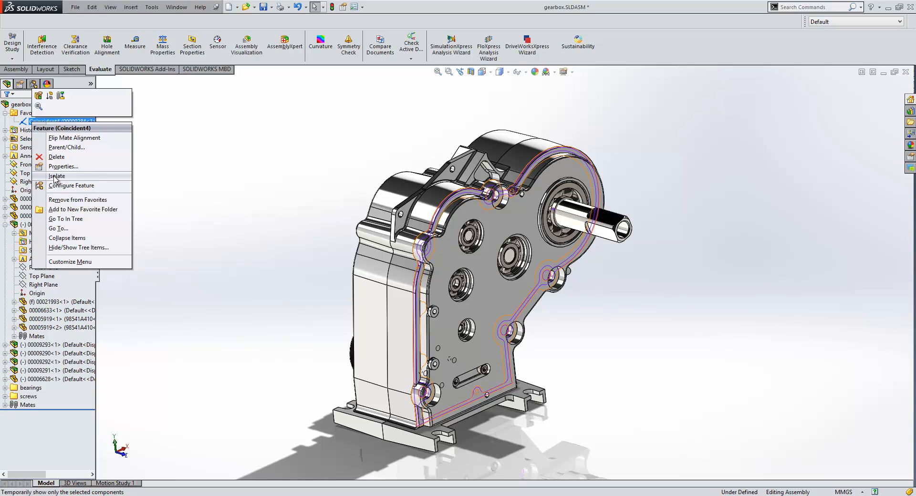
left_click(57, 176)
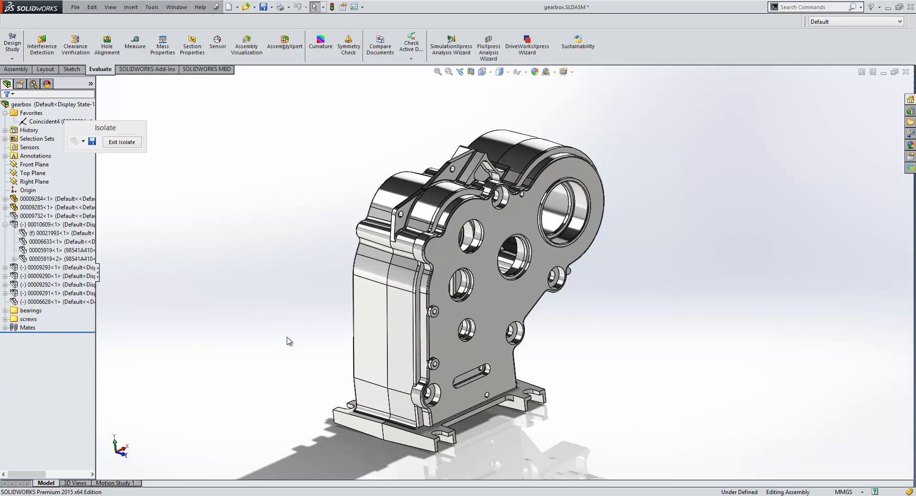
mouse_move(117, 123)
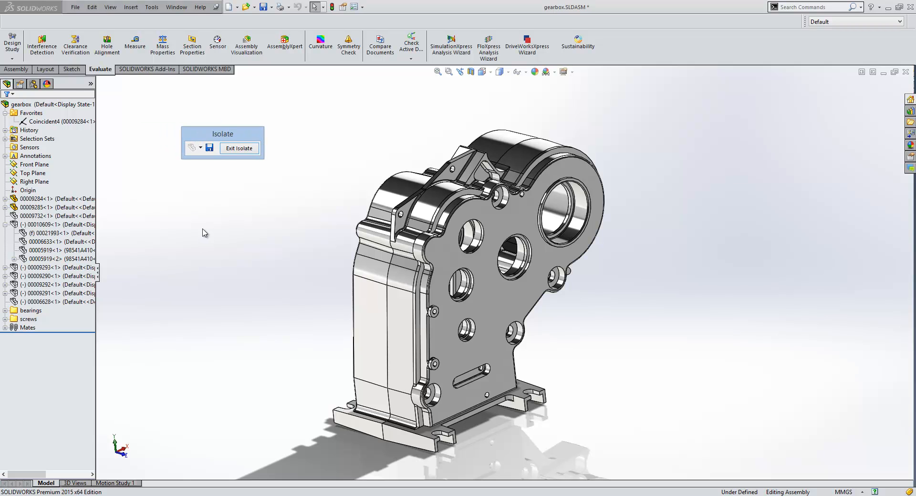
Step: Create display state 'Casting' from the Isolate toolbar, beside Display State-1 and -2
left_click(209, 148)
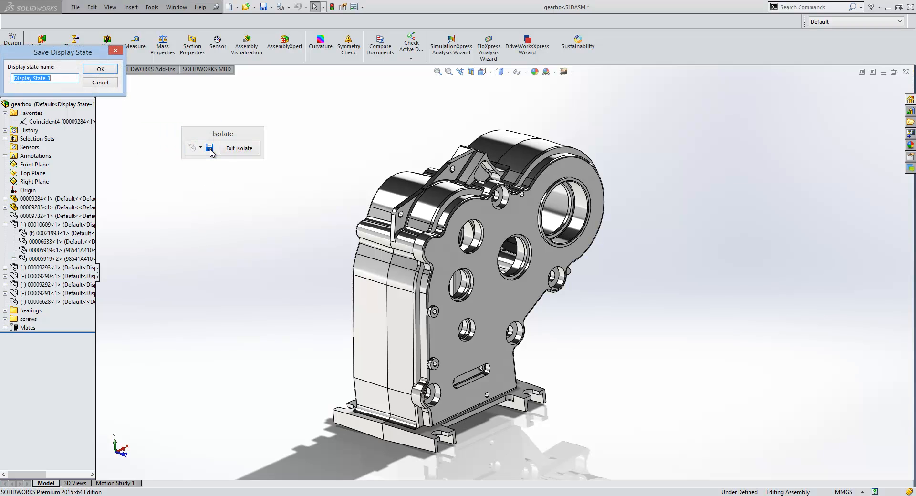
type("Catr")
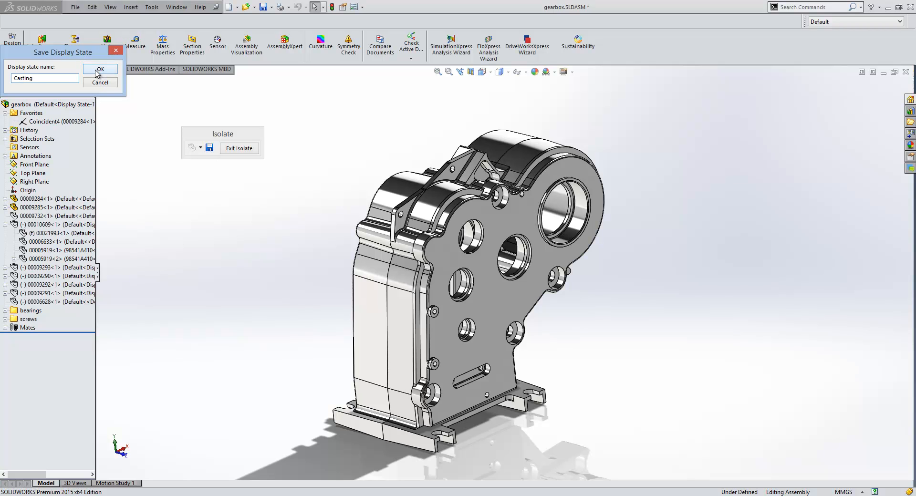
left_click(99, 68)
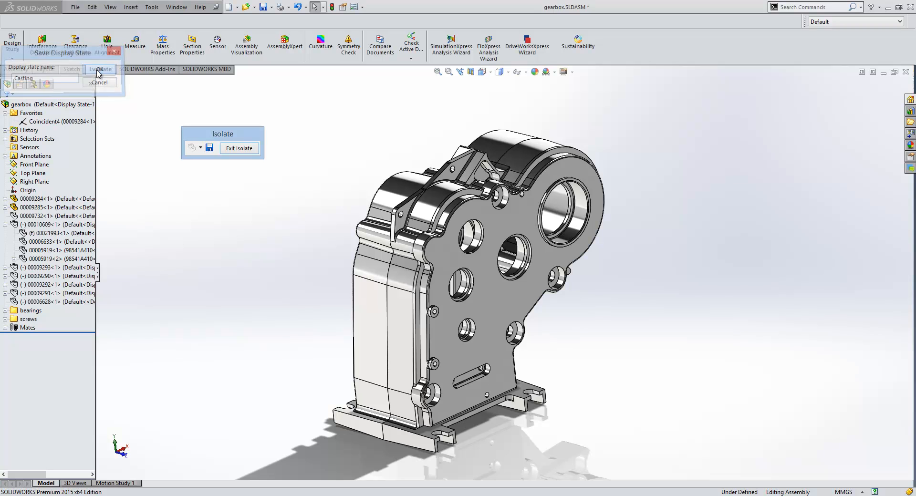
left_click(99, 83)
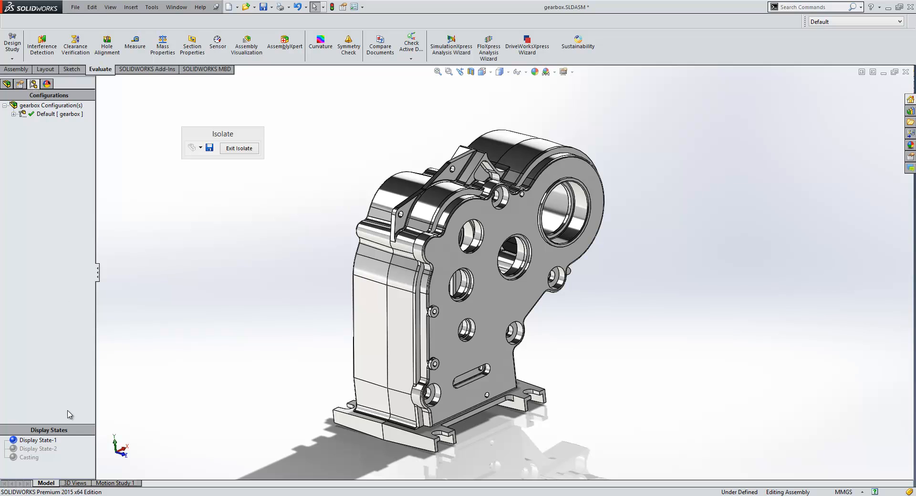
Step: Set the Casting display state to hide new components, applied to this display state only
left_click(29, 458)
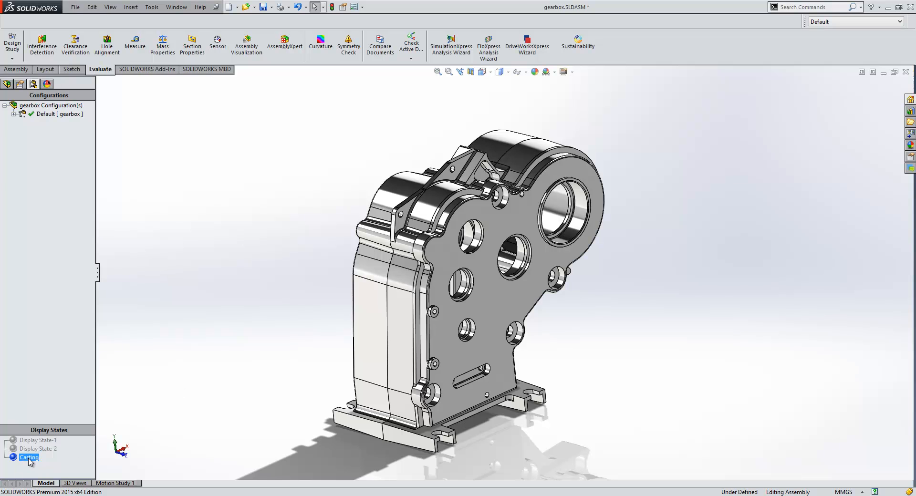
double_click(29, 457)
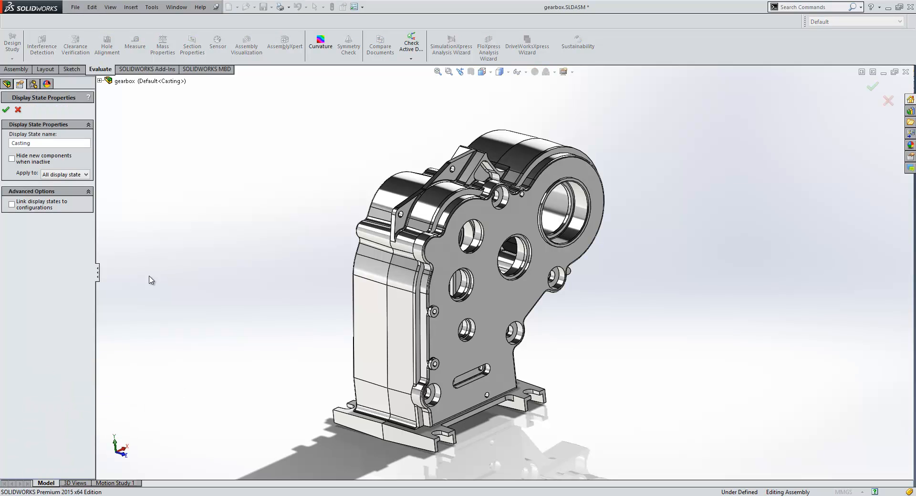
mouse_move(102, 145)
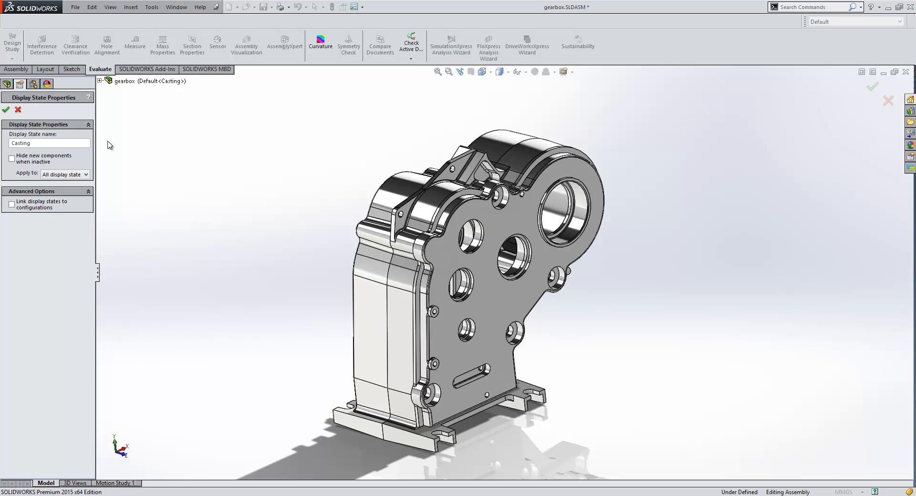
mouse_move(24, 172)
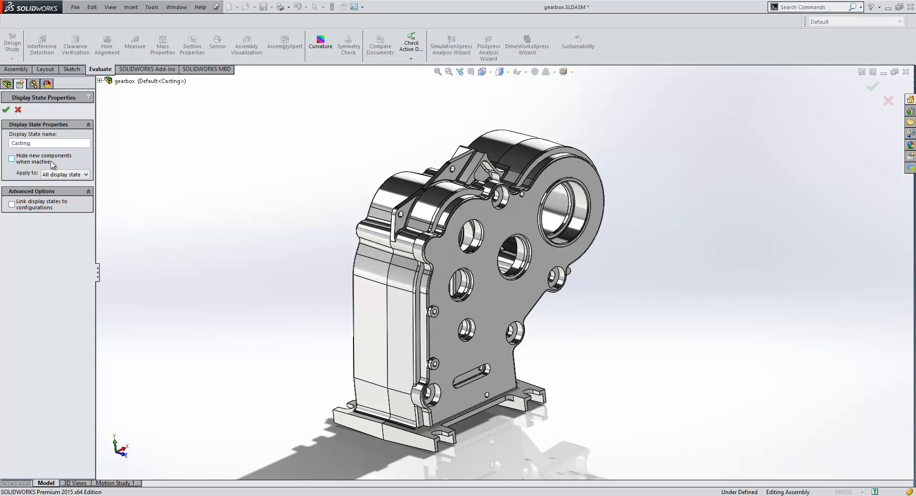
mouse_move(66, 164)
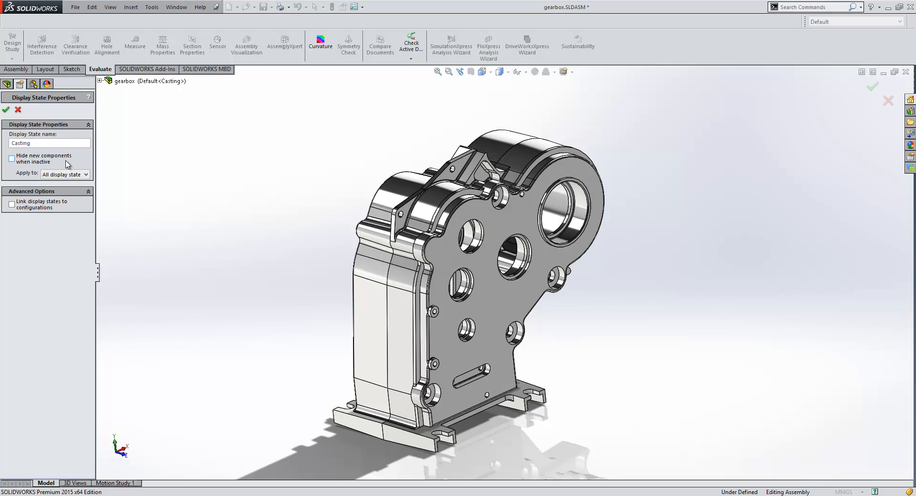
mouse_move(24, 162)
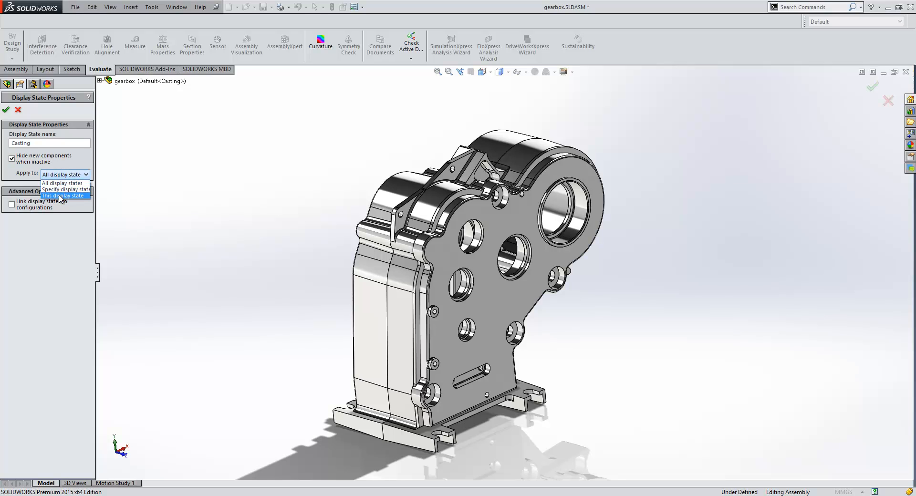
left_click(65, 195)
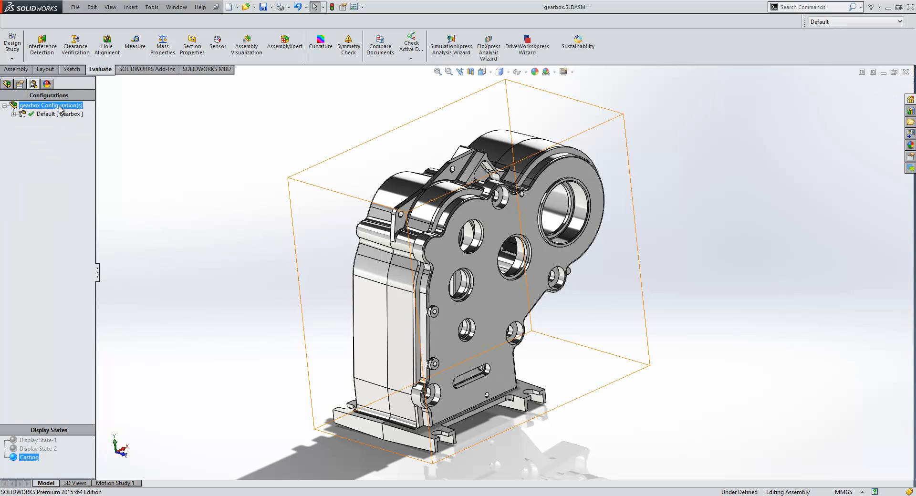
left_click(112, 136)
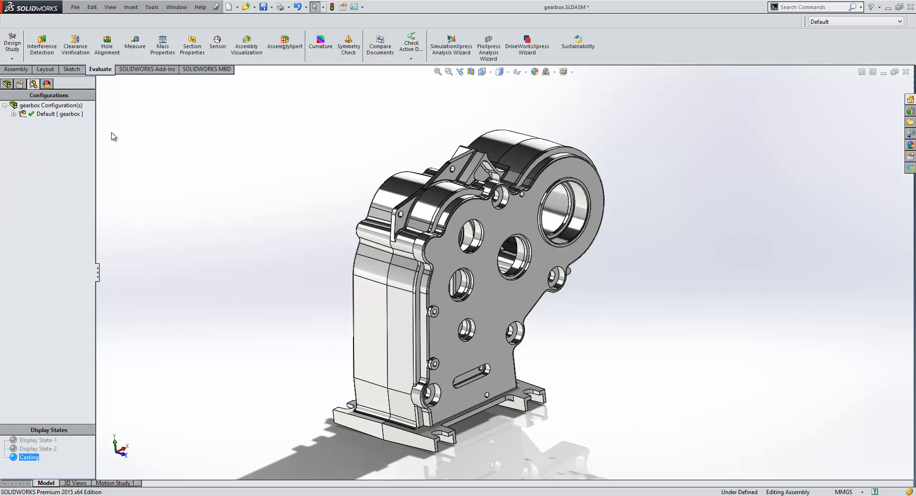
mouse_move(379, 242)
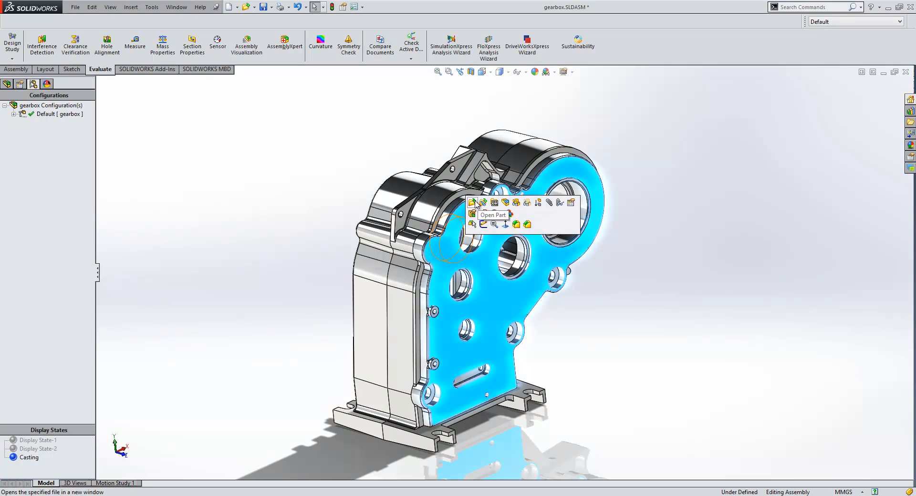
Step: Open casting part 00009285, expand Structure and inspect Revolve2, Revolve3 and Revolve4
left_click(471, 203)
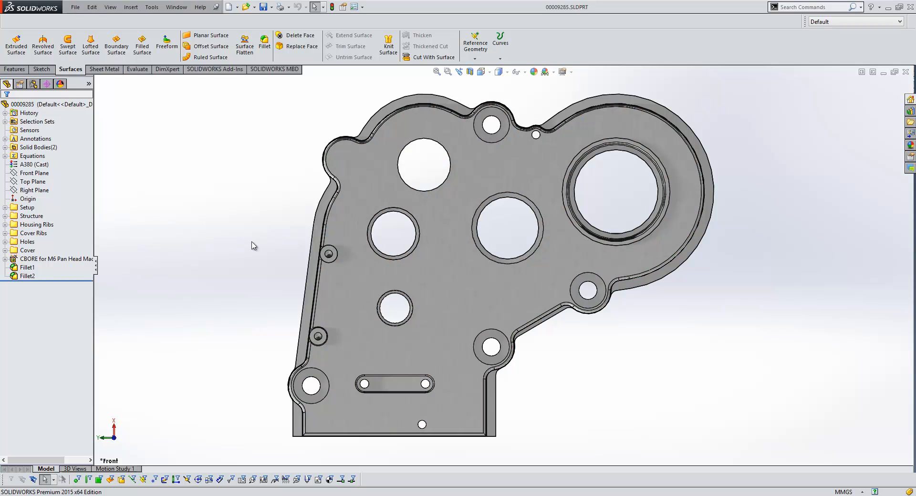
mouse_move(221, 240)
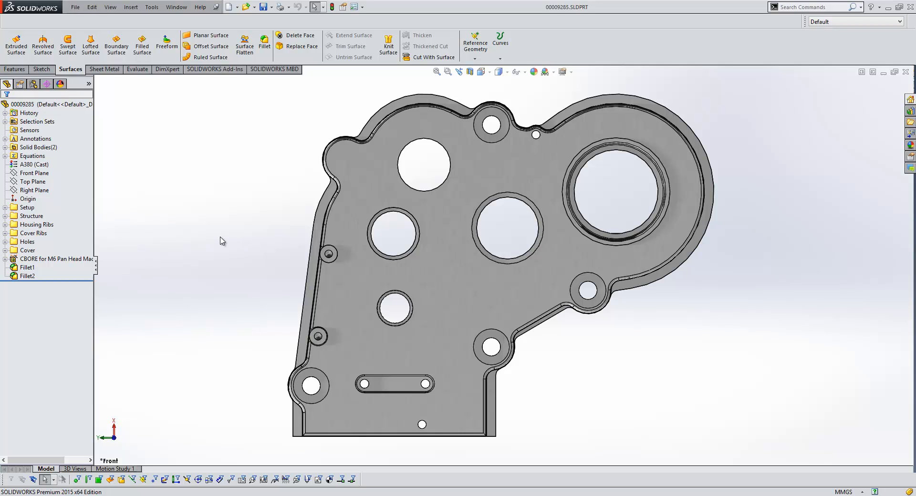
mouse_move(219, 245)
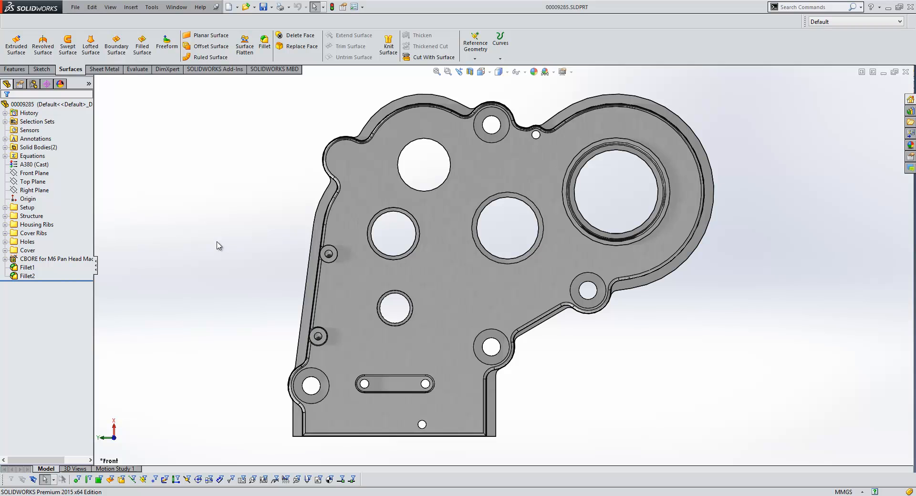
mouse_move(4, 220)
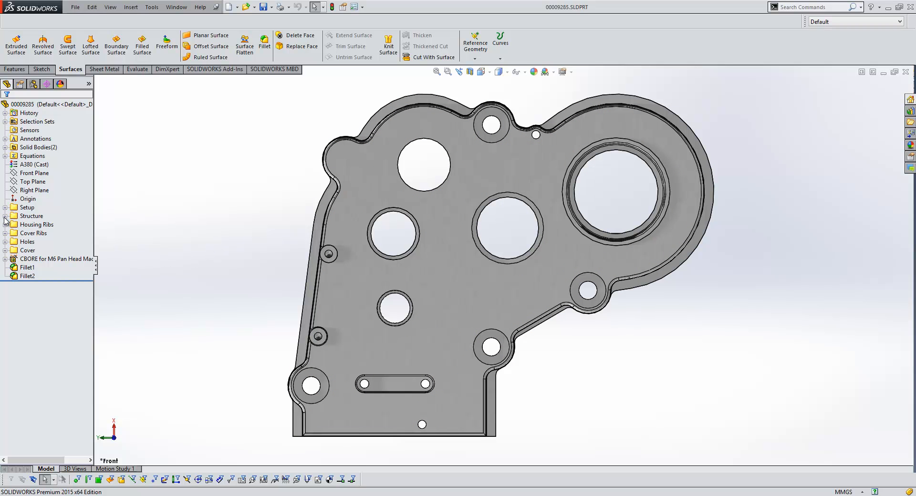
left_click(39, 234)
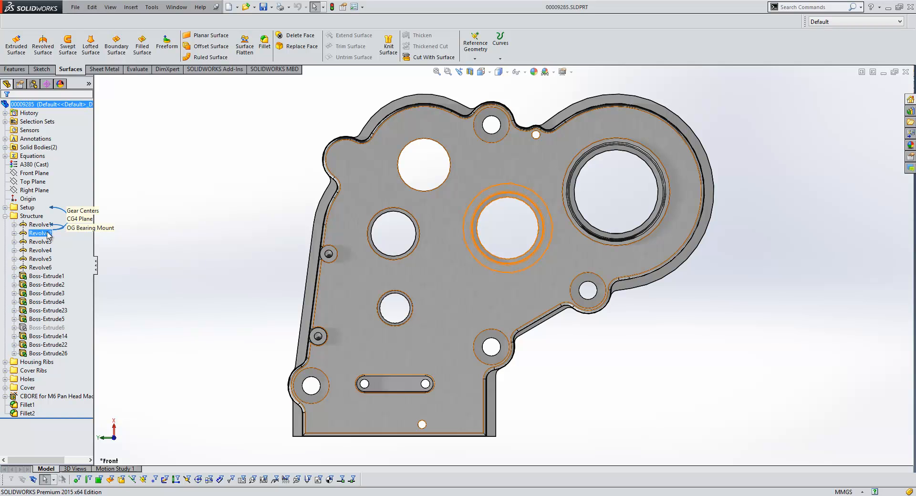
left_click(39, 242)
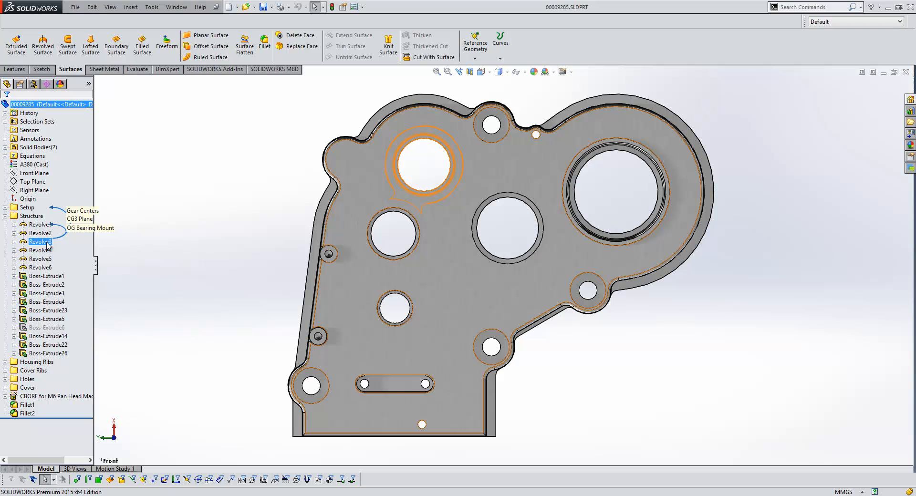
left_click(40, 250)
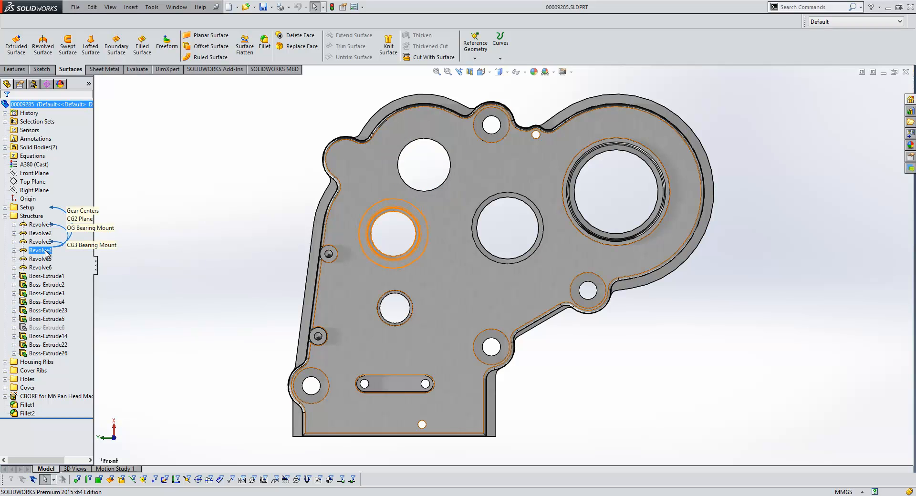
left_click(47, 293)
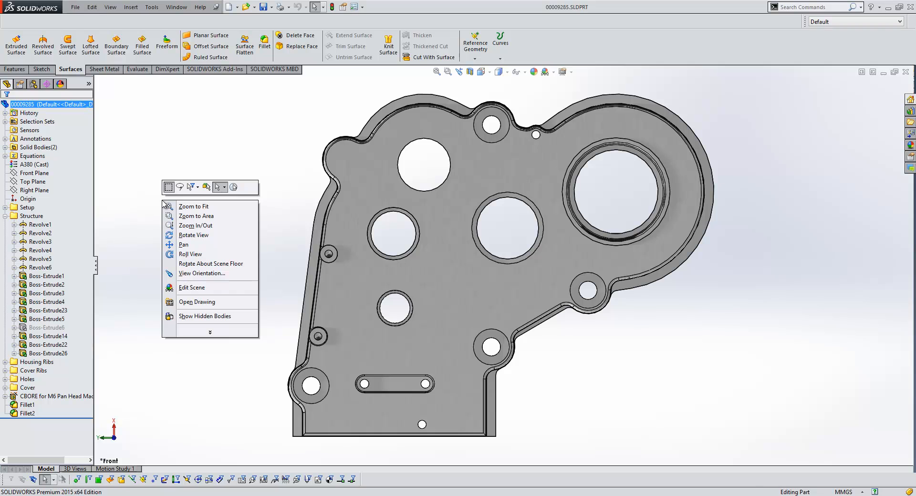
left_click(195, 187)
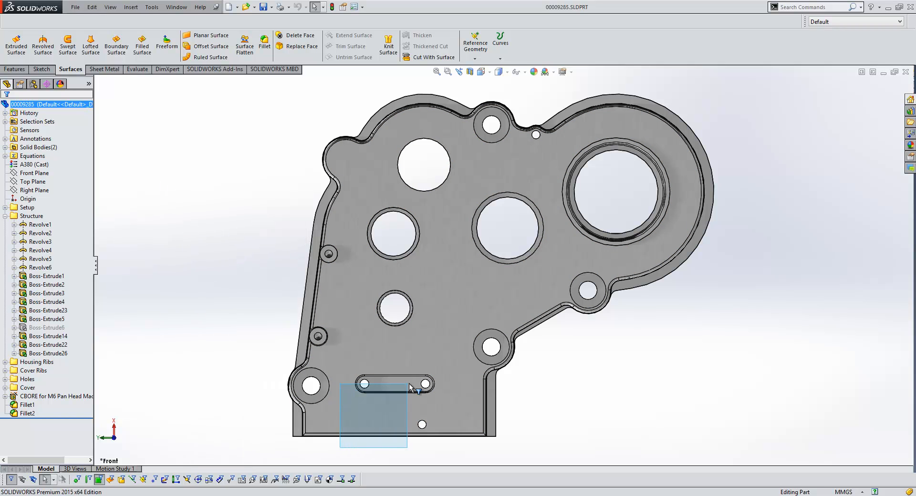
left_click(394, 384)
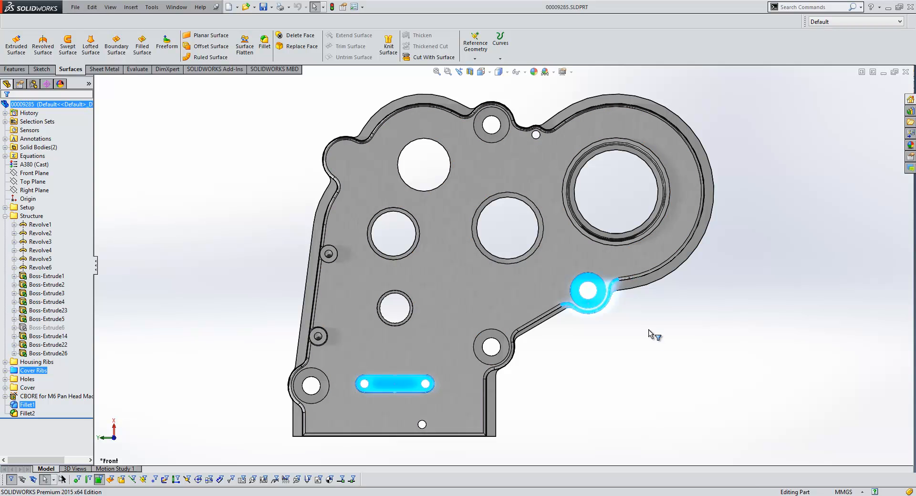
mouse_move(669, 336)
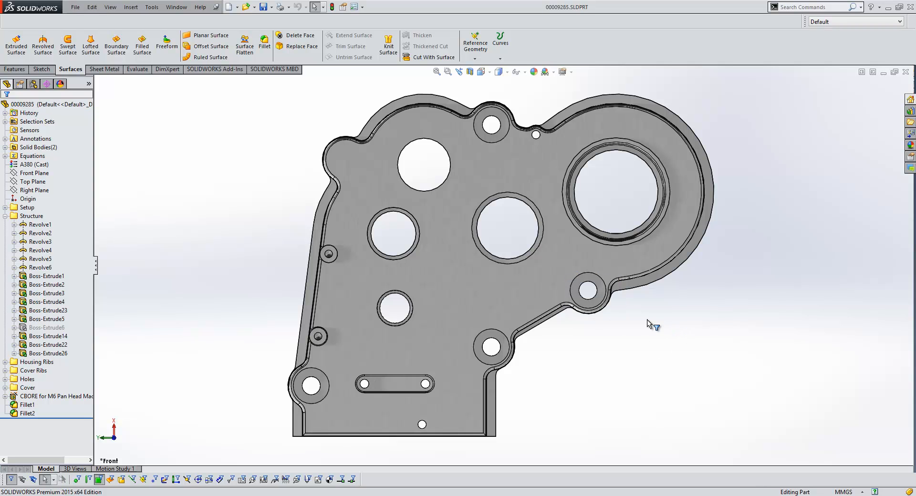
right_click(652, 326)
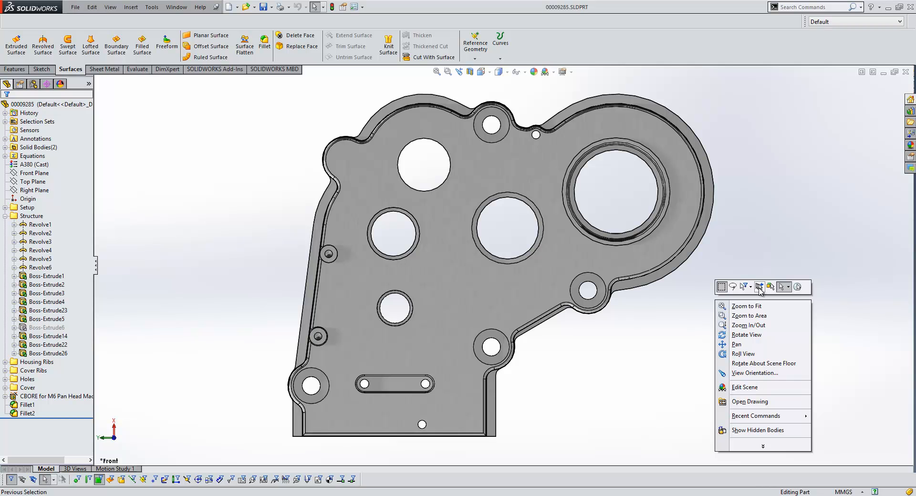
left_click(590, 291)
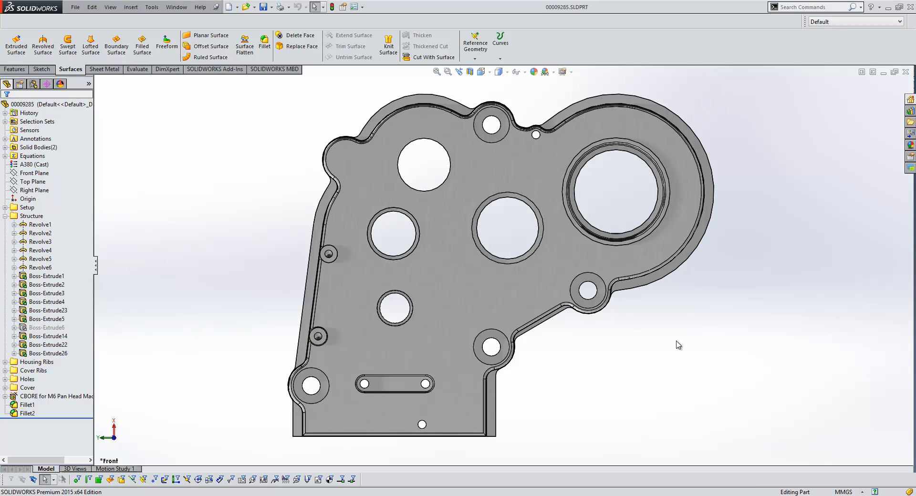
mouse_move(559, 372)
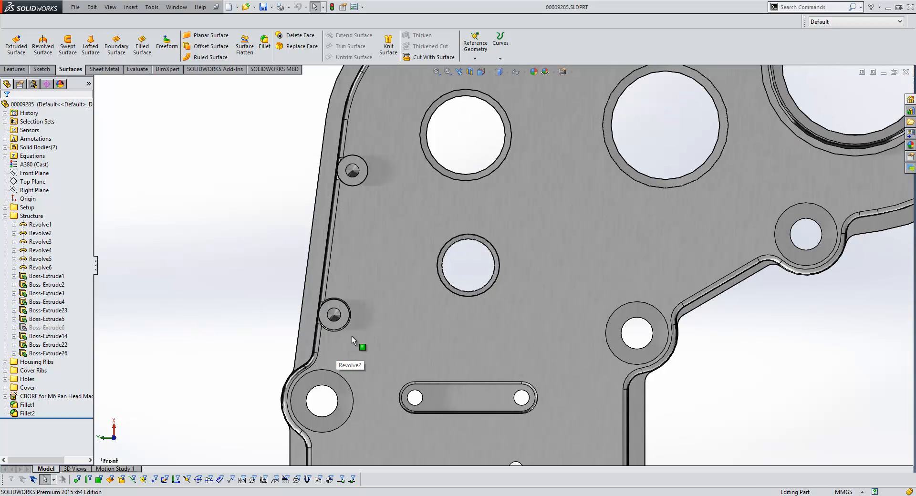
mouse_move(334, 315)
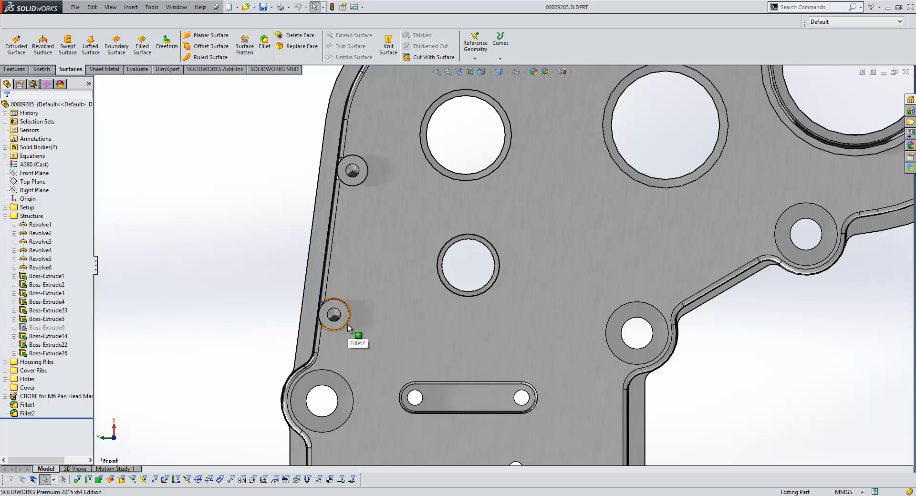
mouse_move(286, 321)
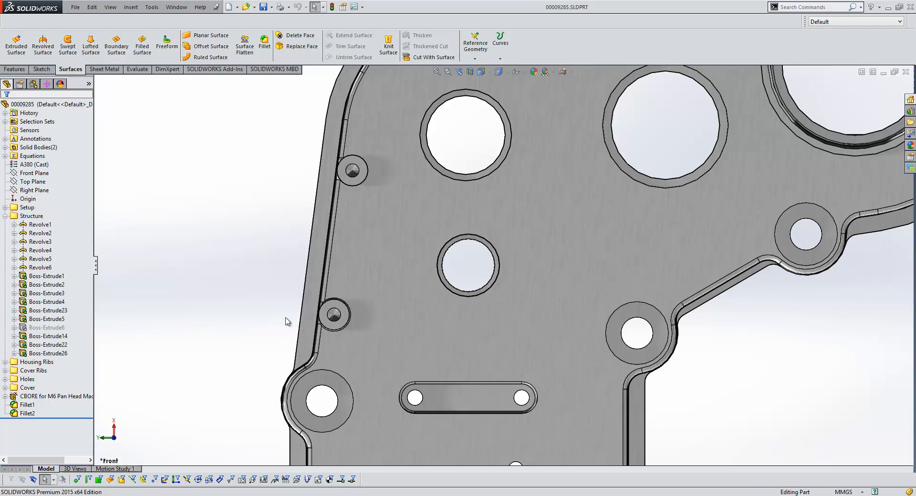
left_click(333, 315)
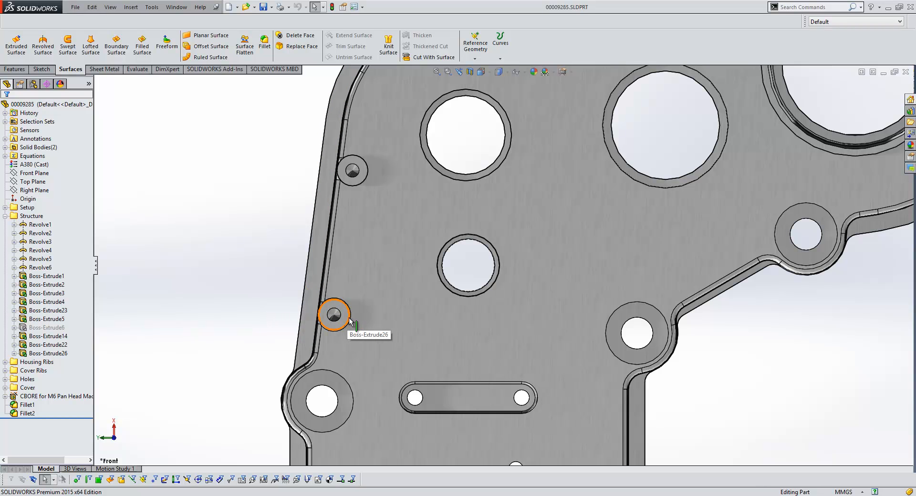
left_click(335, 314)
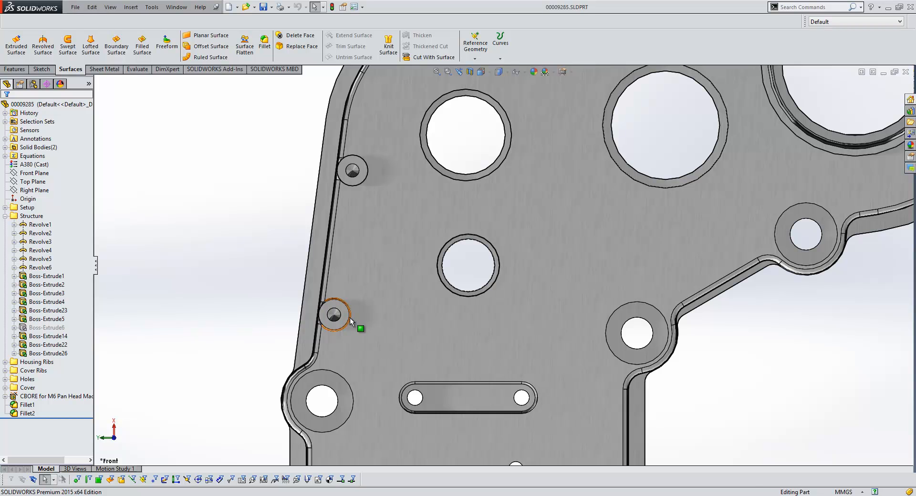
mouse_move(335, 315)
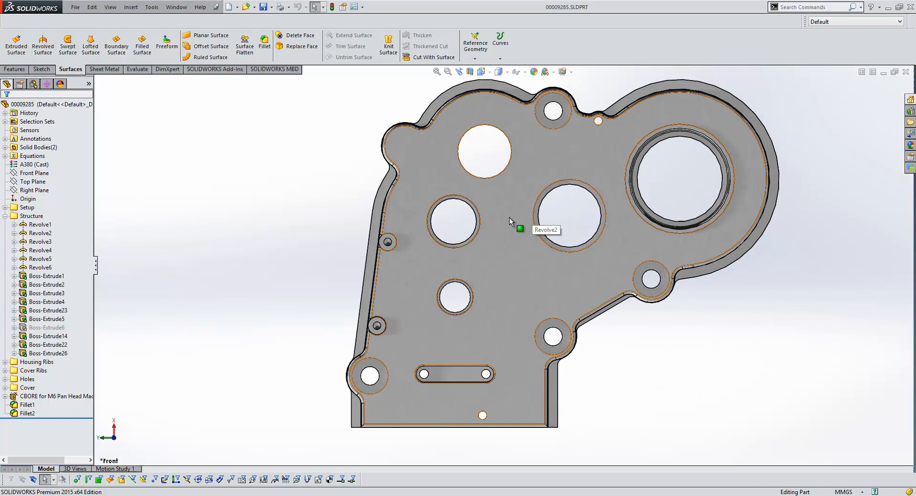
mouse_move(512, 221)
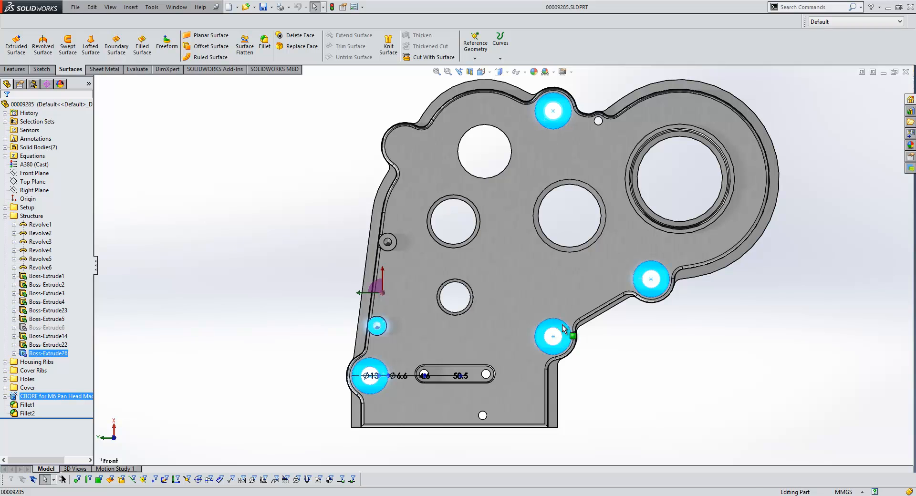
mouse_move(388, 242)
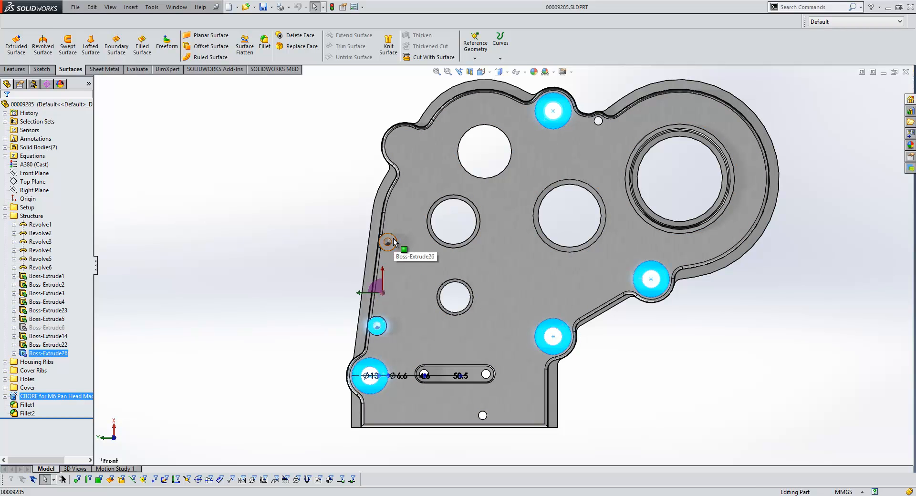
Step: Save the selected mounting holes as a selection set and recall Selection-Sets8
right_click(388, 243)
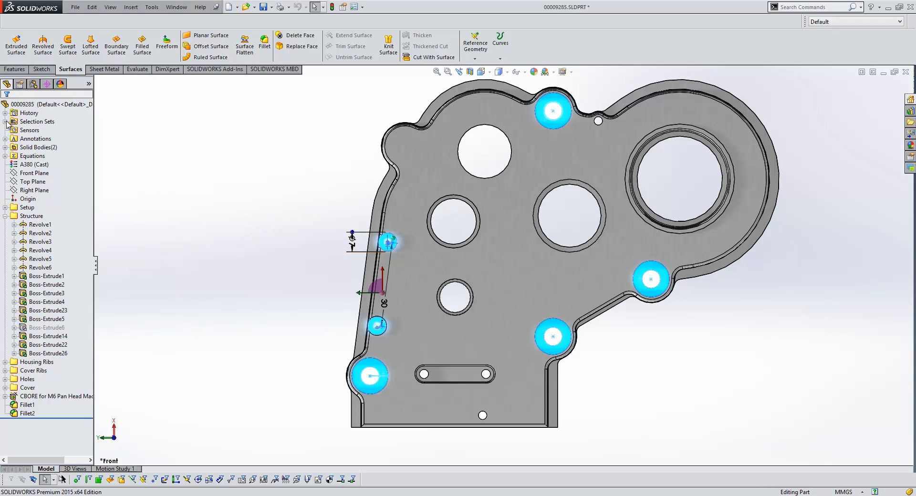
left_click(6, 121)
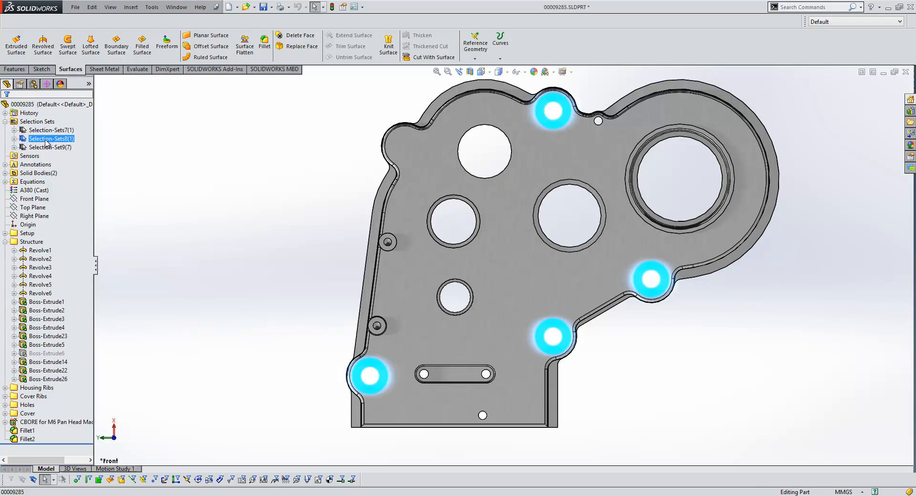
left_click(50, 147)
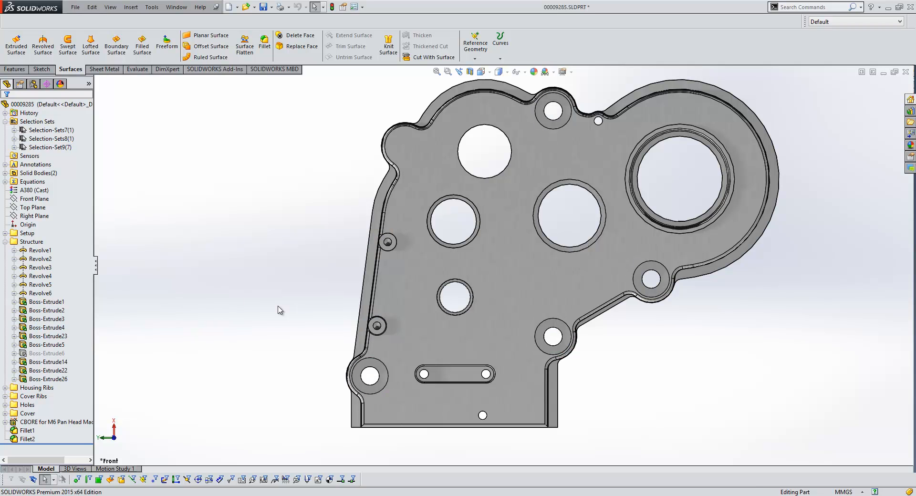
mouse_move(435, 155)
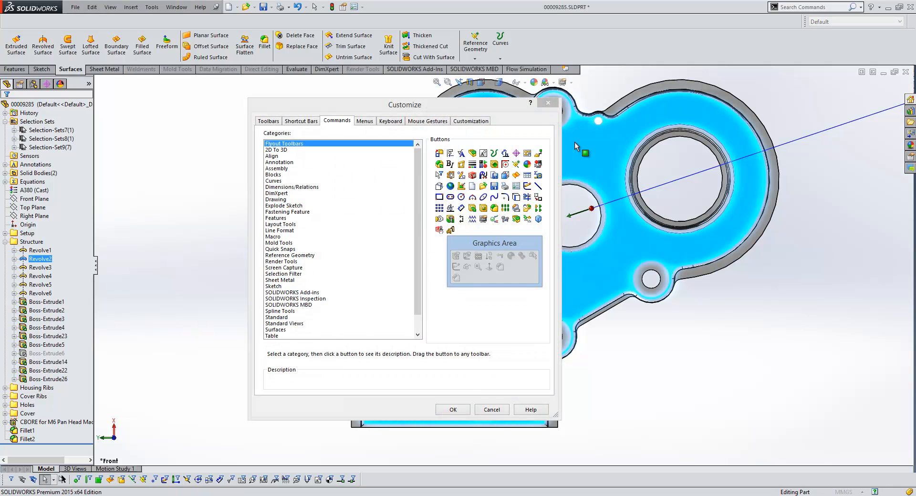
Step: Browse the Features command category in Customize, including Hole Wizard, then close with OK
left_click(275, 218)
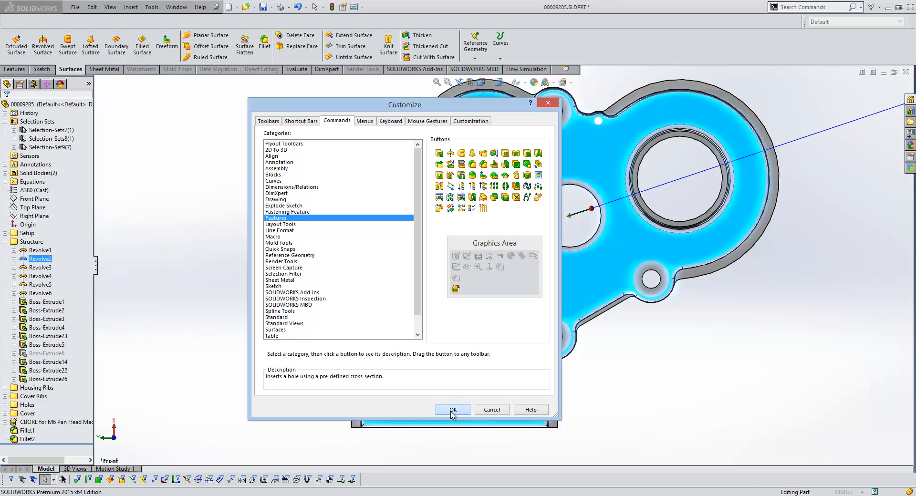
left_click(452, 408)
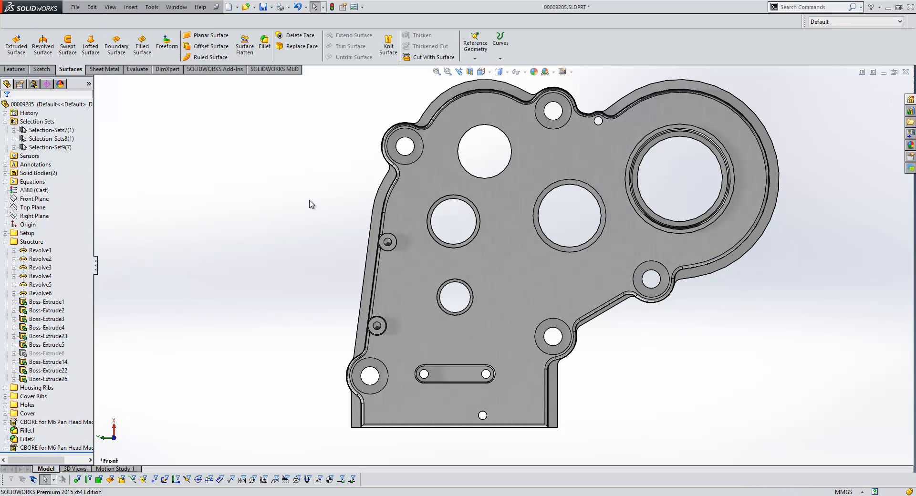
mouse_move(319, 210)
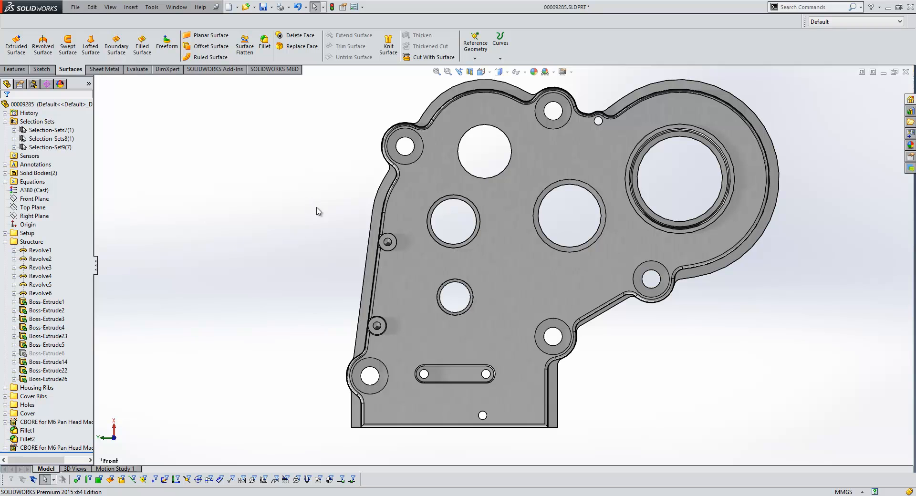
Step: Launch Toolbox configuration from the Design Library and review ANSI Metric machine screw properties
left_click(908, 122)
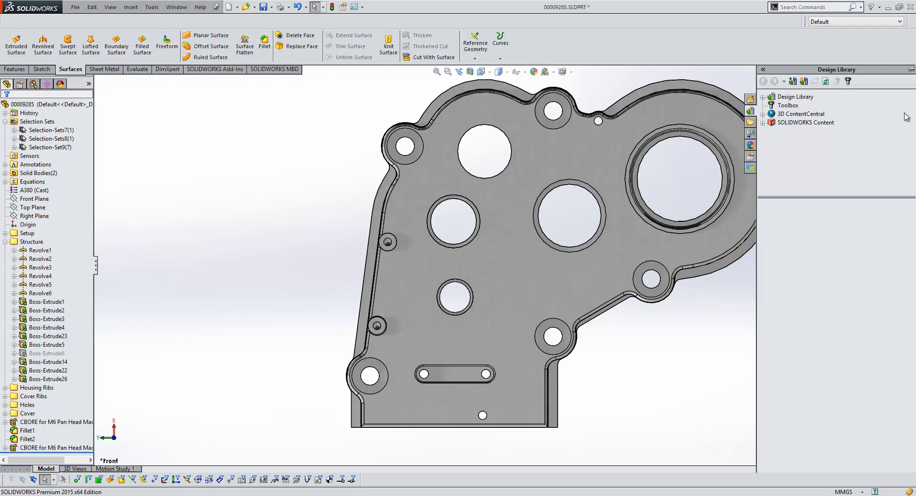
left_click(788, 105)
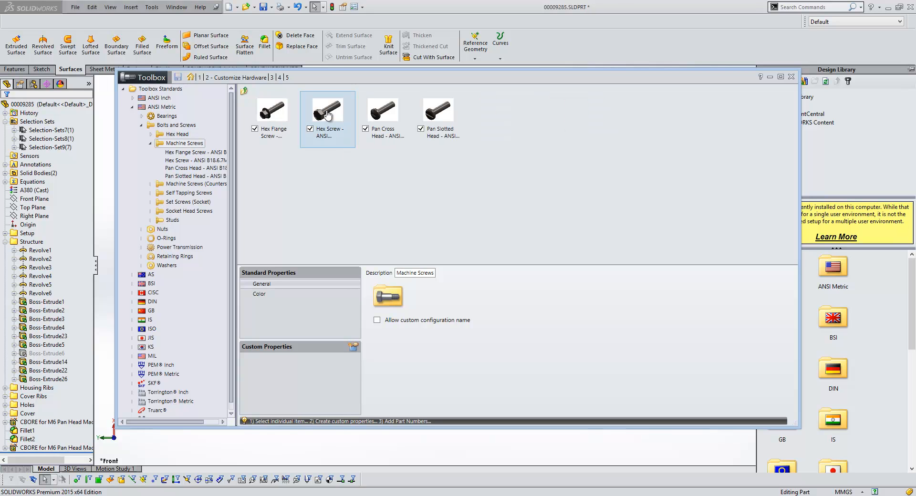
left_click(383, 109)
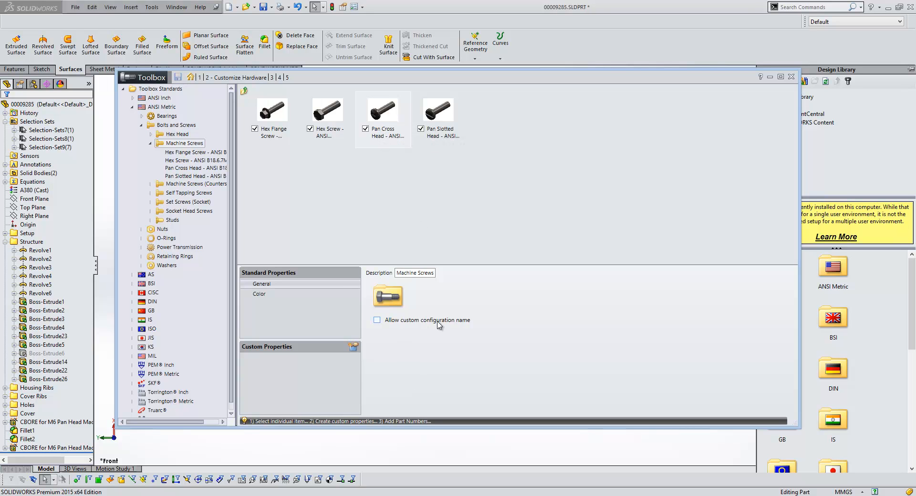
mouse_move(453, 327)
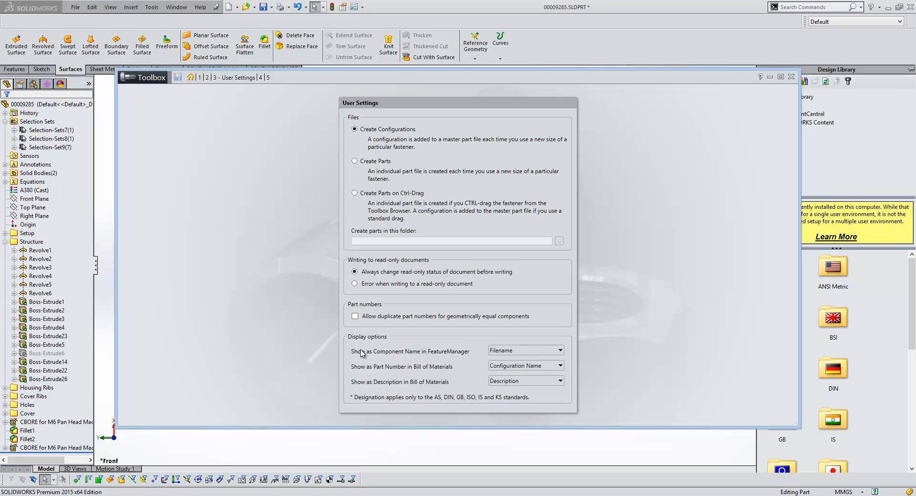
mouse_move(366, 343)
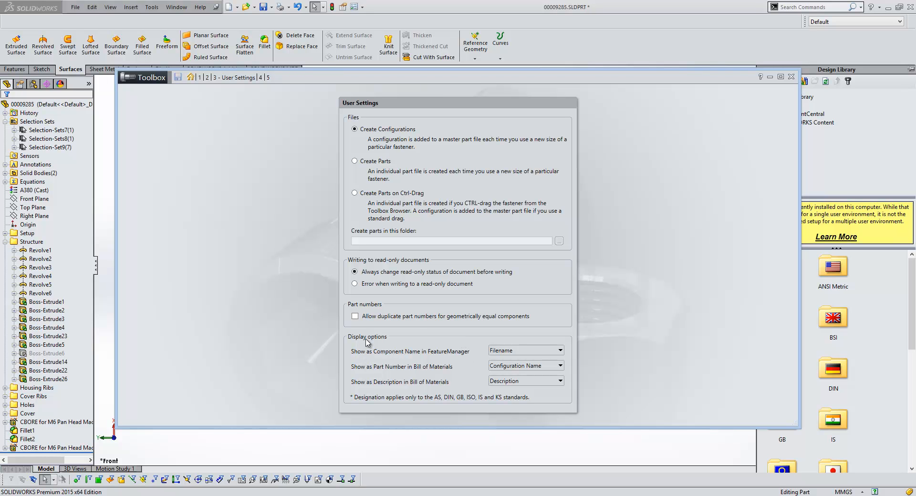
mouse_move(366, 343)
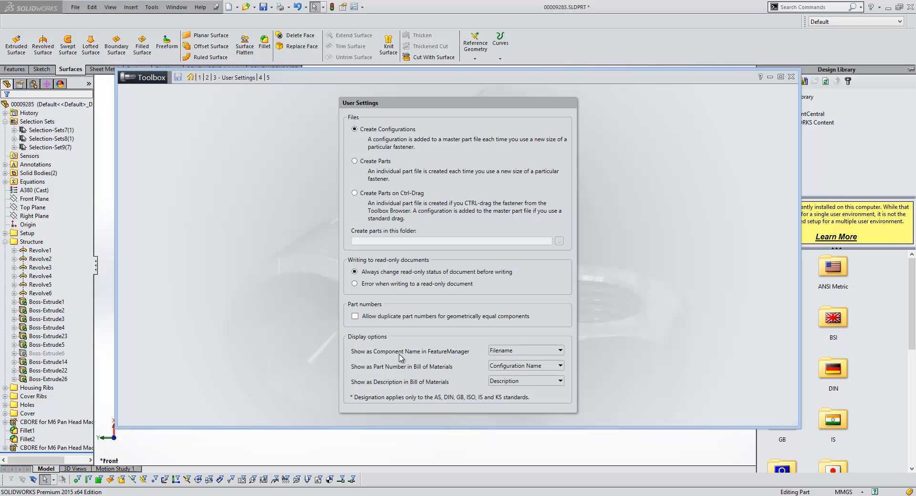
mouse_move(421, 371)
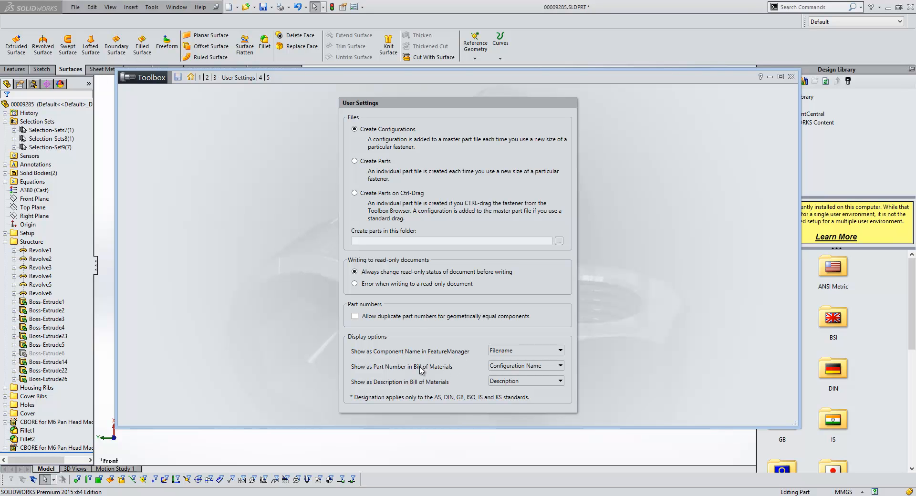
mouse_move(444, 385)
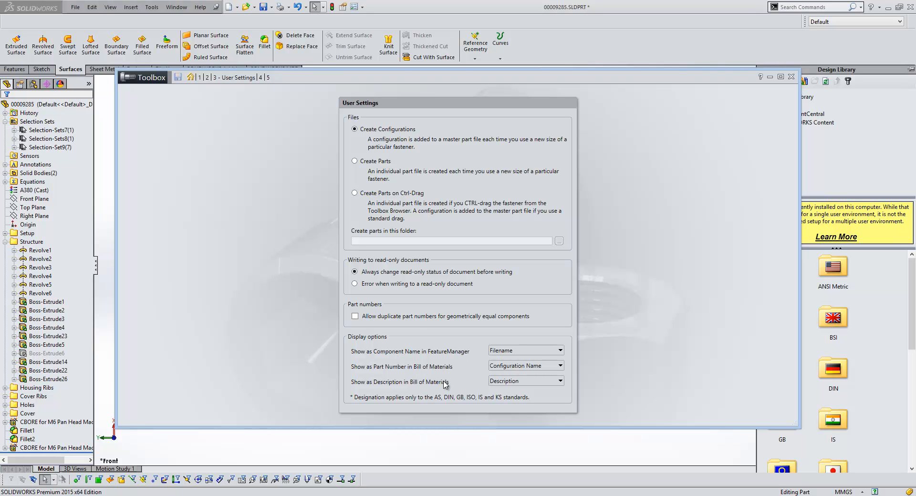
mouse_move(472, 378)
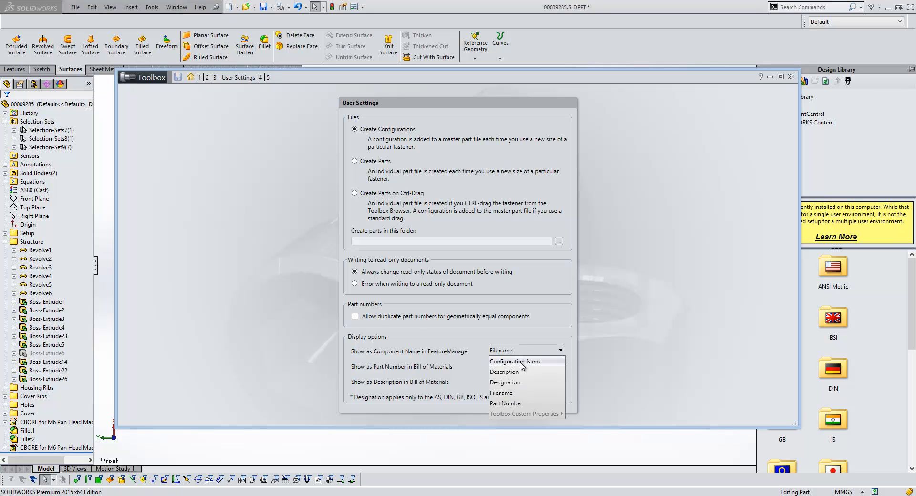
mouse_move(500, 392)
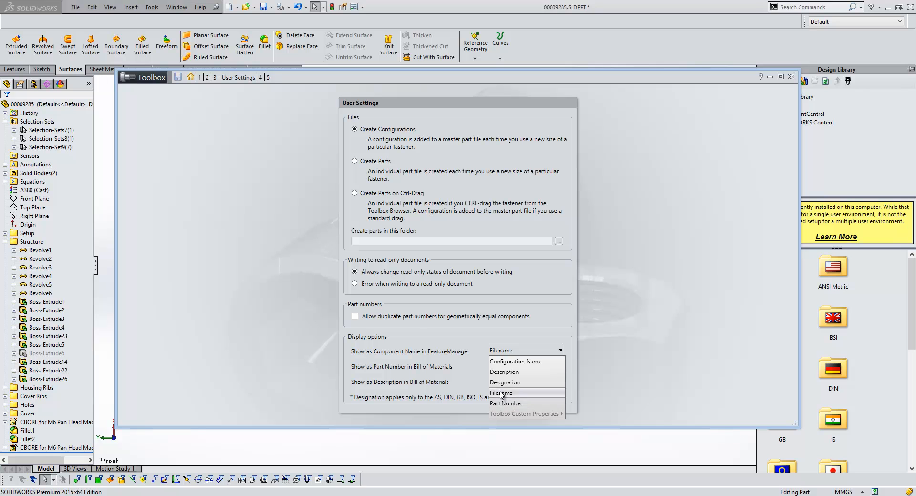
Step: Choose Filename for 'Show as Component Name in FeatureManager' in Toolbox User Settings
left_click(515, 361)
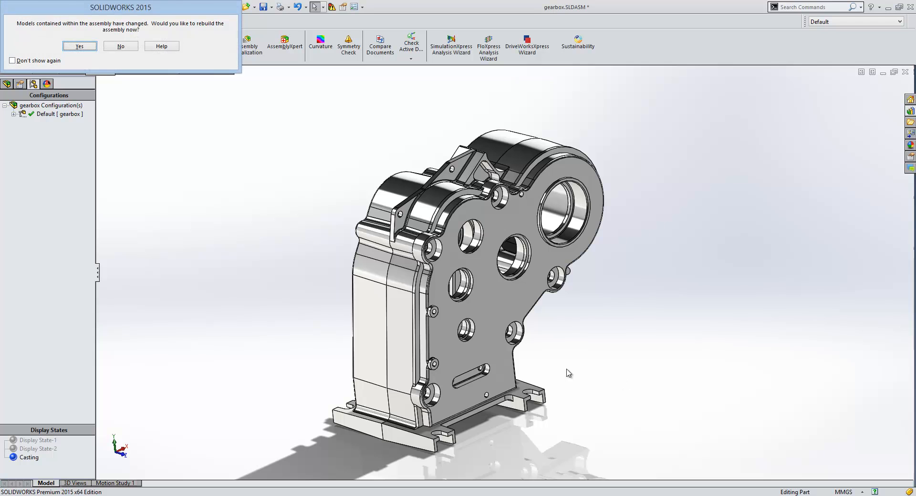
Step: Rebuild the gearbox assembly and display its FeatureManager tree with casting, bearings and five pan-head screws
left_click(120, 47)
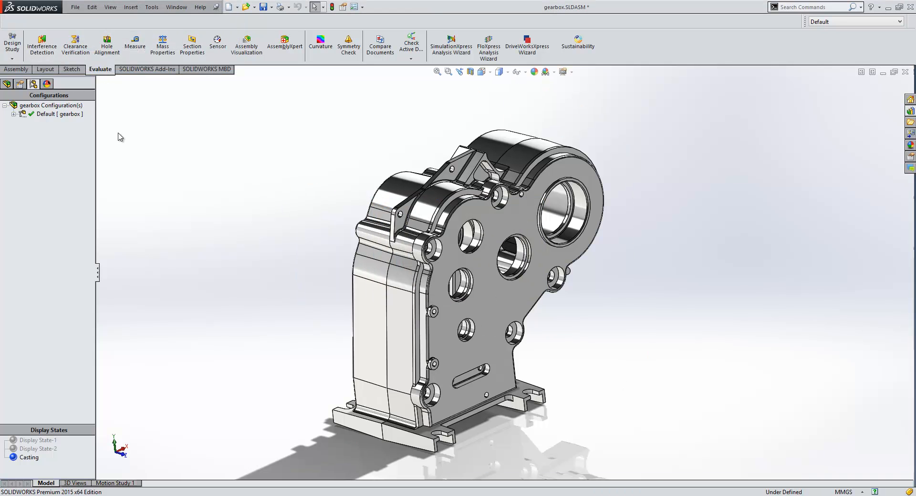
left_click(7, 84)
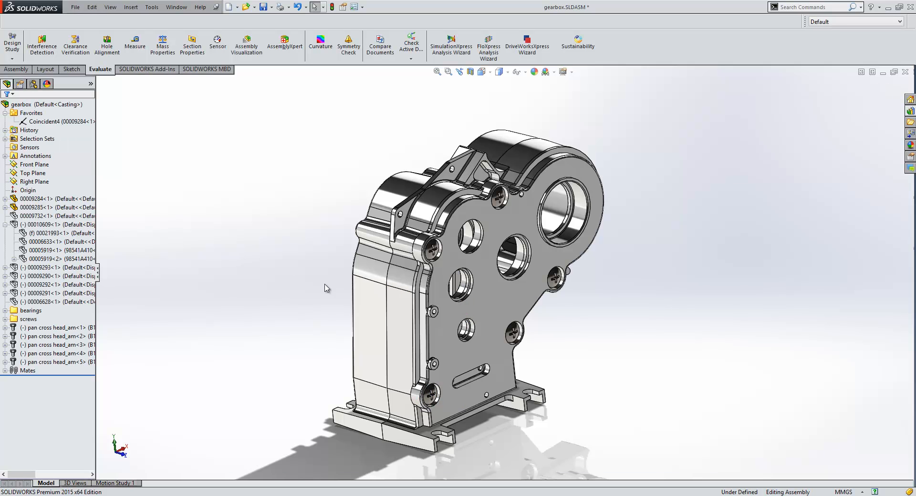
left_click(54, 335)
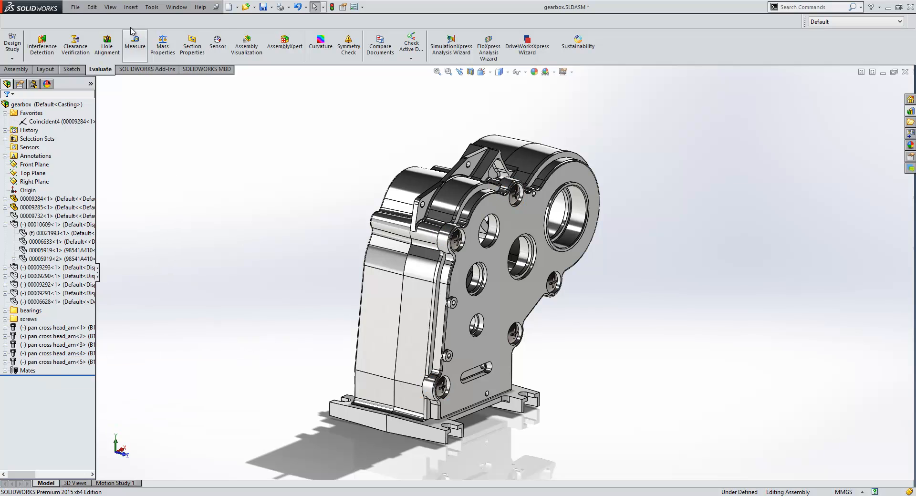
Step: Insert a parts-only bill of materials in the Notes Area, listing 22 gearbox items
left_click(130, 6)
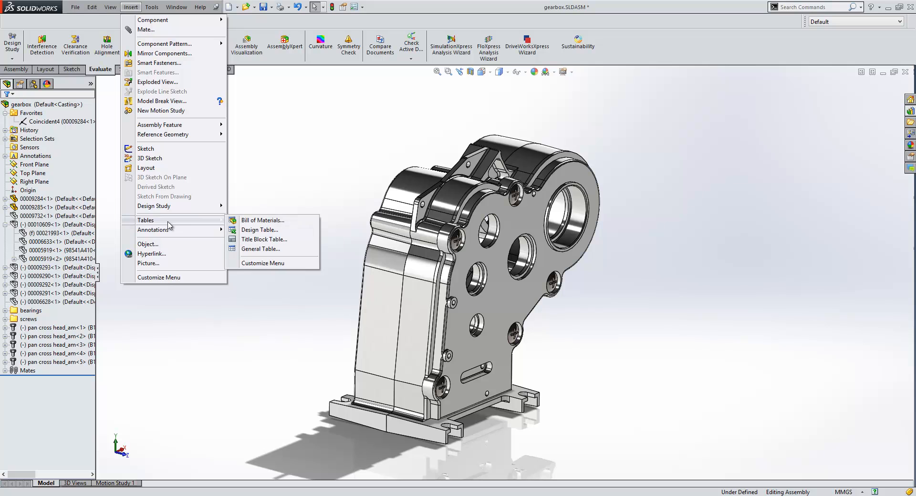
left_click(262, 221)
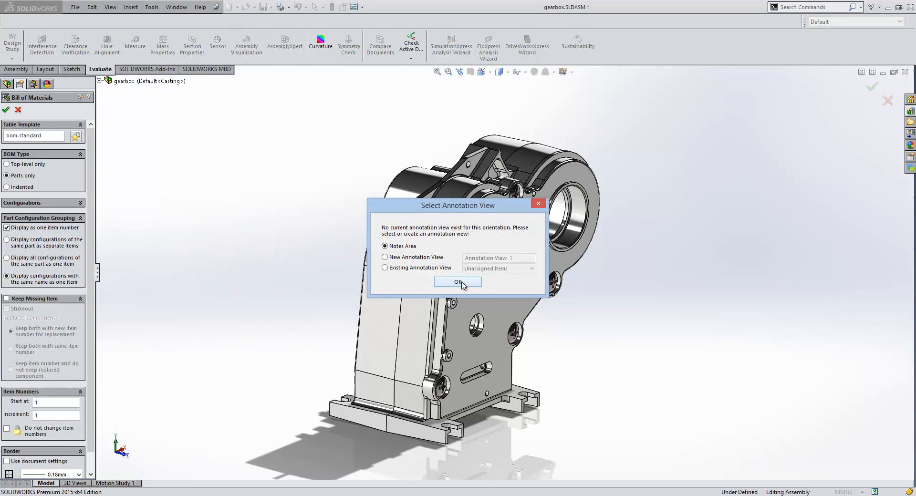
left_click(458, 282)
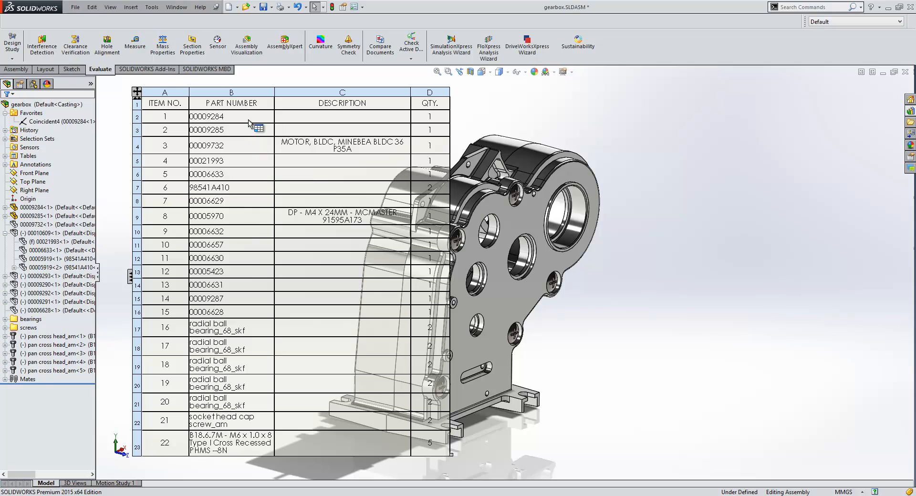
mouse_move(308, 357)
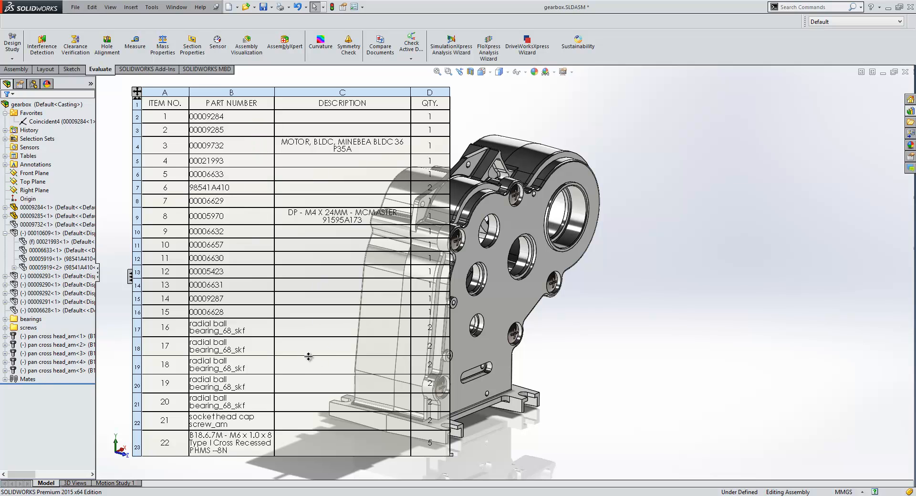